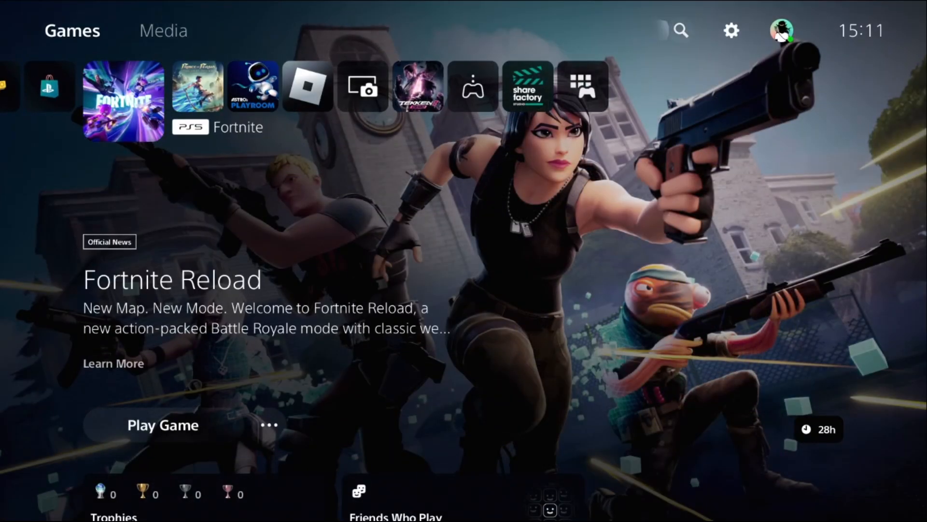
mouse_move(732, 29)
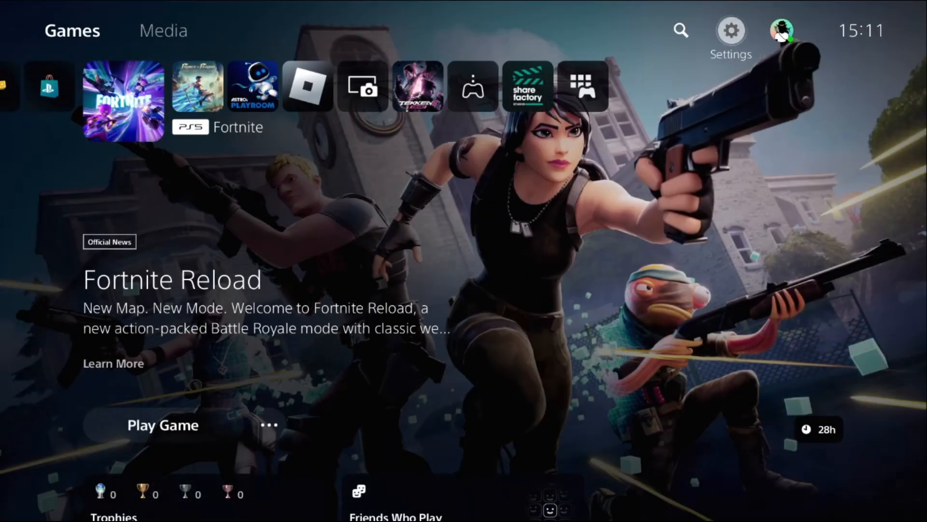
- In System power saving, enable Stay Connected to the Internet under Features Available in Rest Mode
left_click(731, 28)
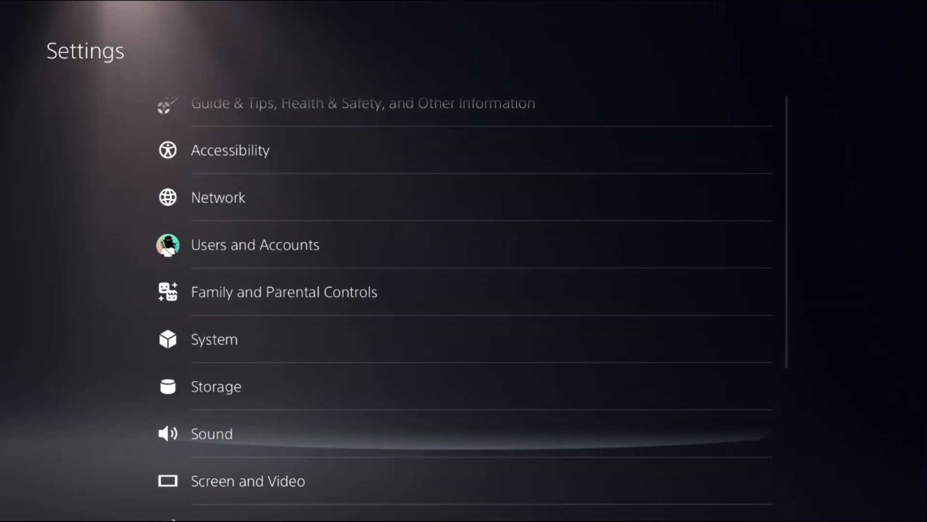
scroll("down", 3)
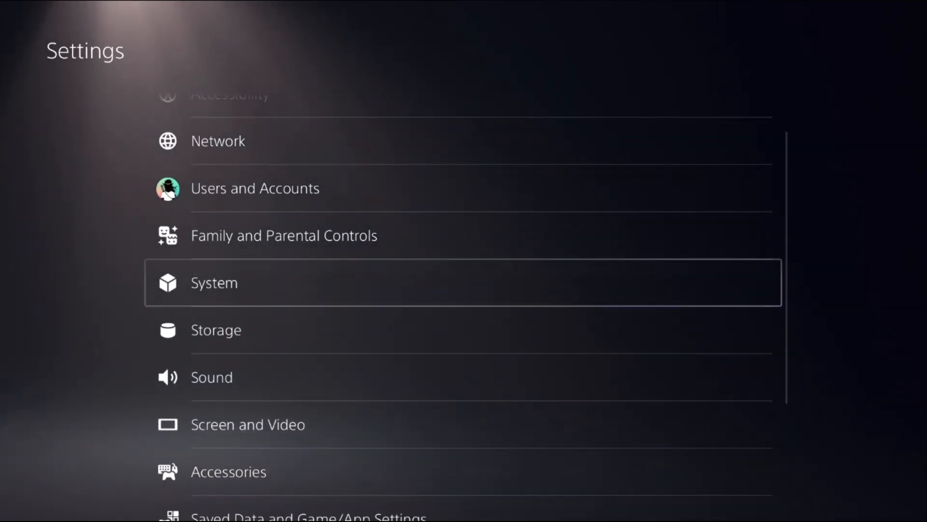
left_click(214, 283)
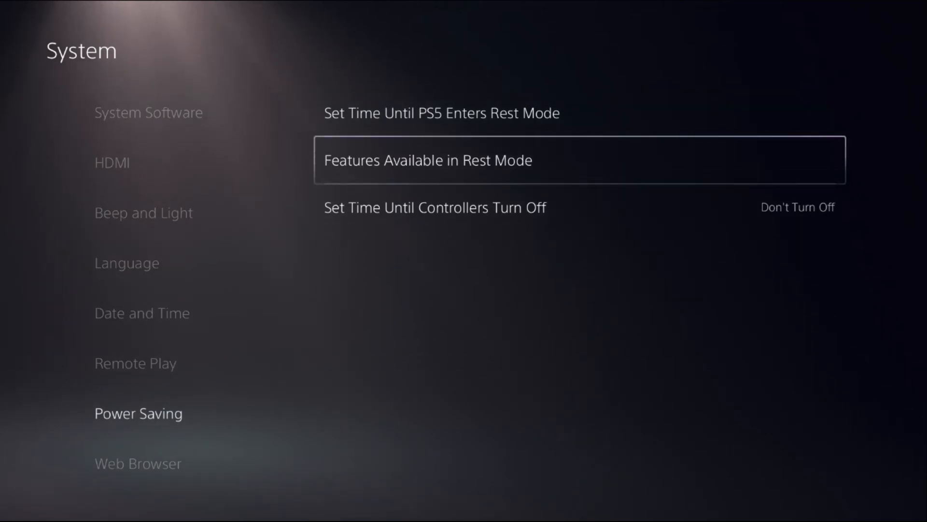
left_click(429, 159)
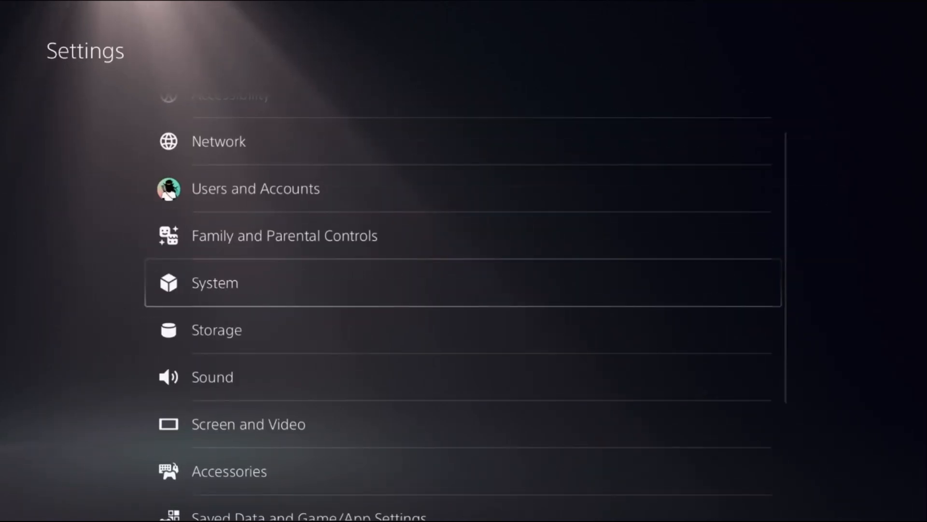
- In Advanced Settings, switch DNS to Manual with primary 8.8.8.8 and secondary 8.8.4.4, then save
left_click(219, 141)
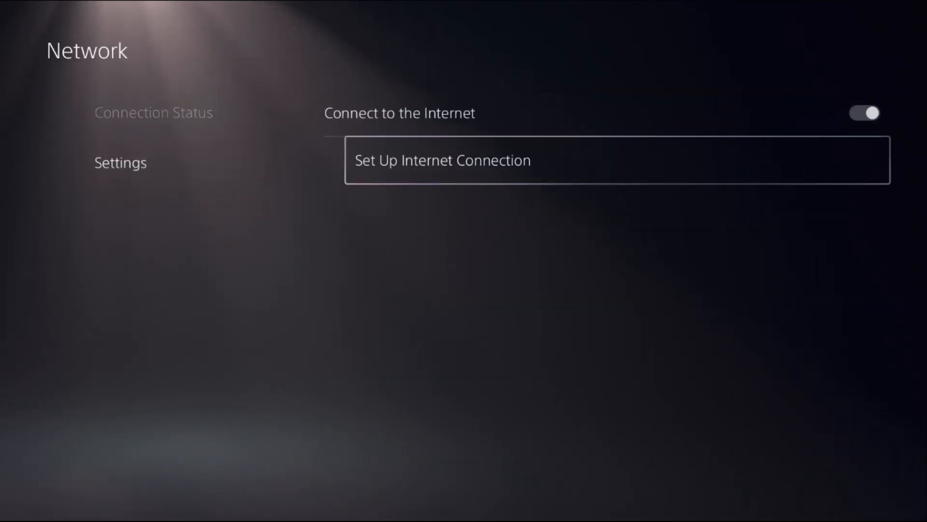
left_click(442, 161)
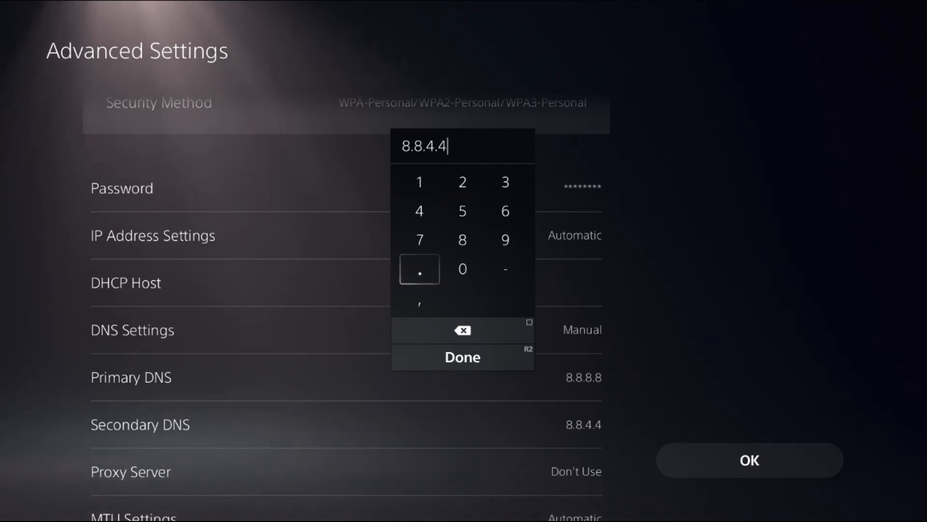
left_click(463, 356)
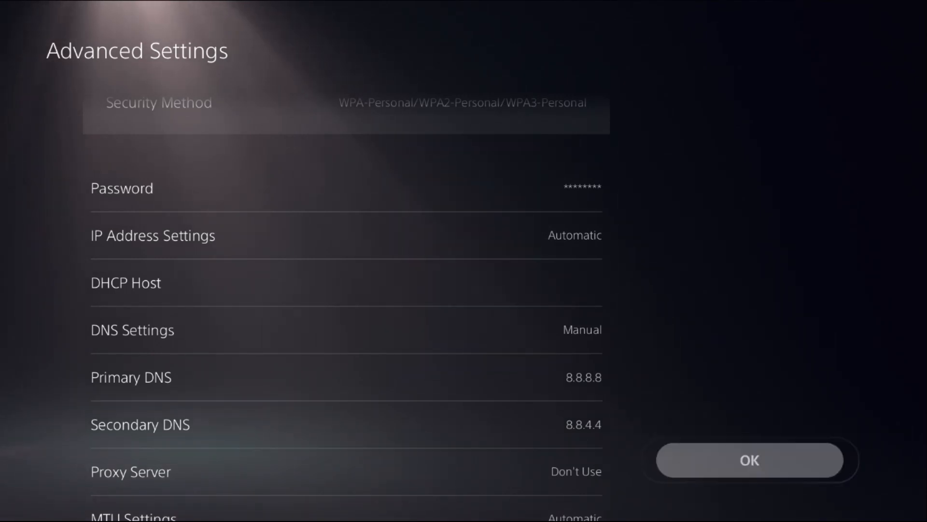
left_click(750, 460)
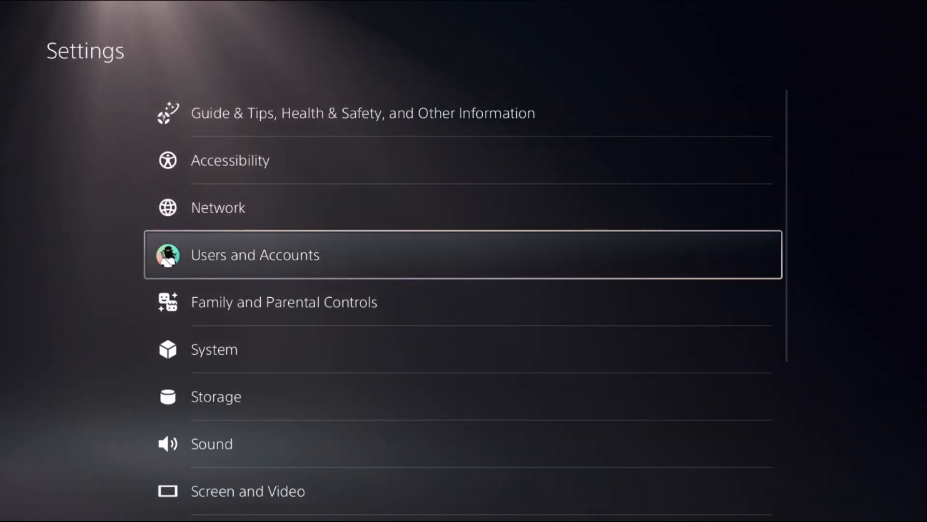
- Under Users and Accounts > Other, run Restore Licenses for downloaded content
left_click(255, 255)
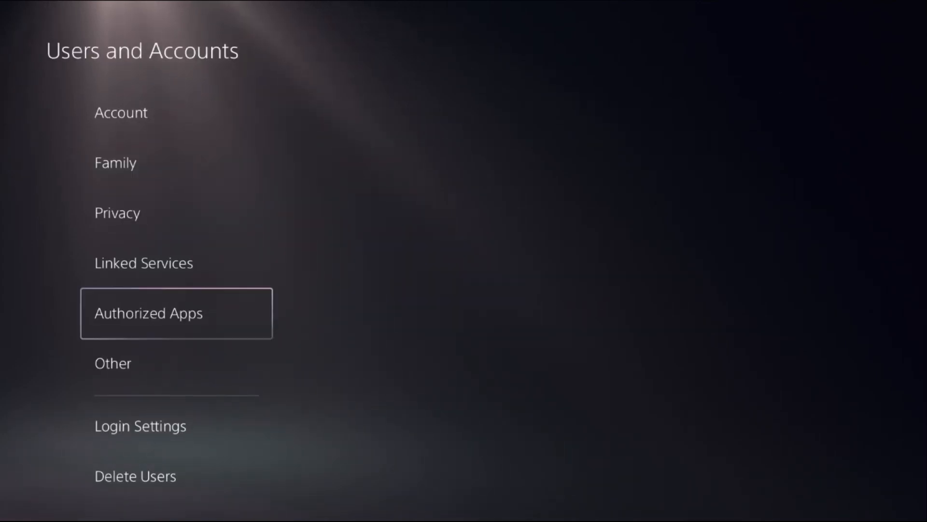
left_click(112, 363)
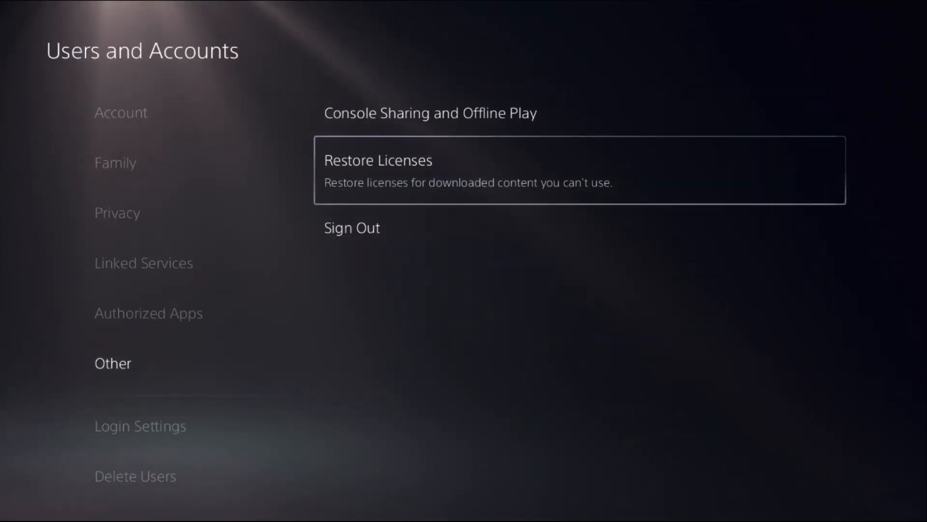
left_click(376, 161)
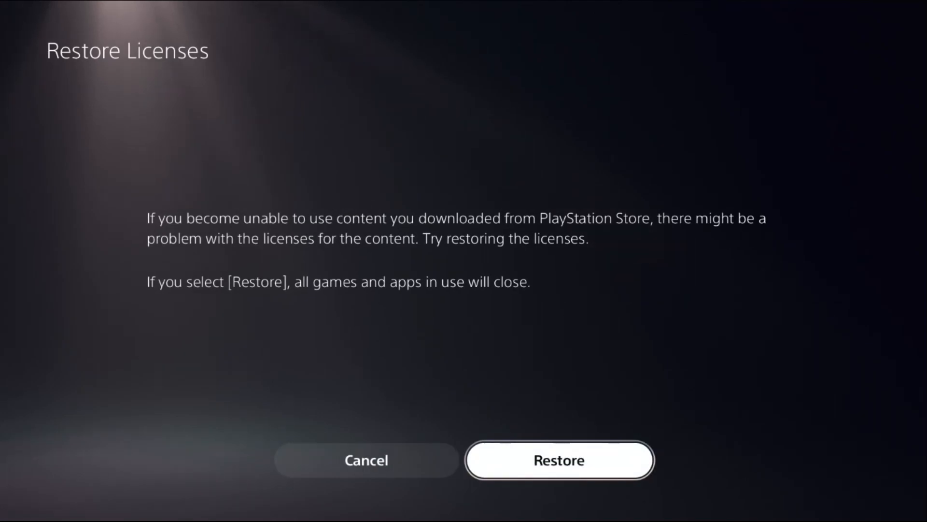
left_click(558, 461)
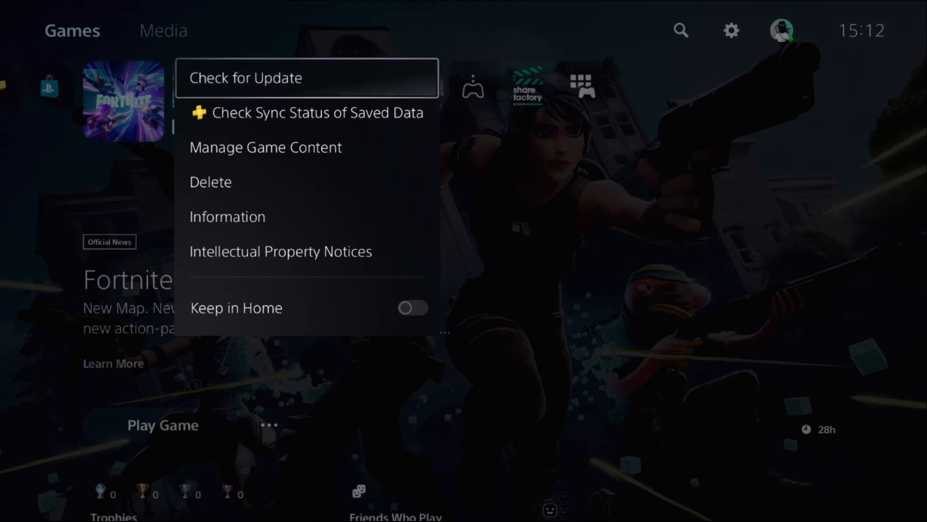
- Run Check for Update on Fortnite and acknowledge it is already the latest version
left_click(246, 77)
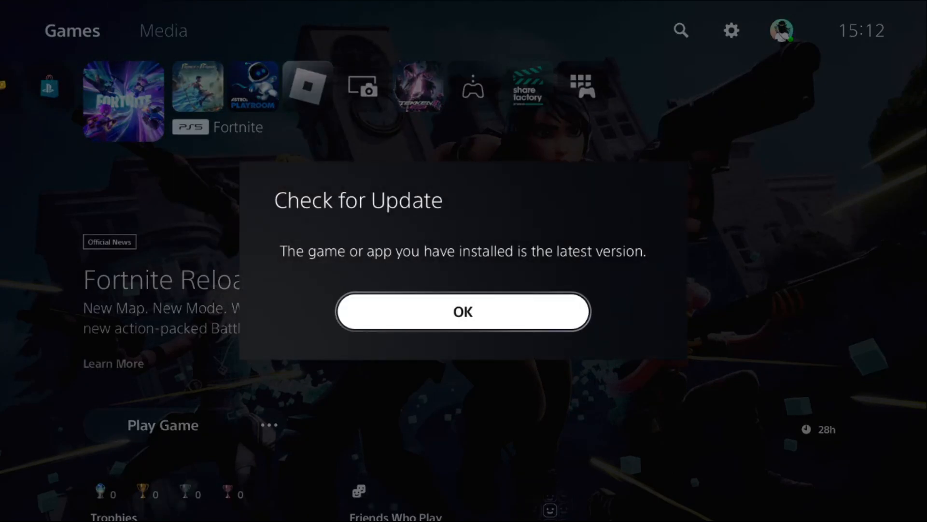
left_click(463, 311)
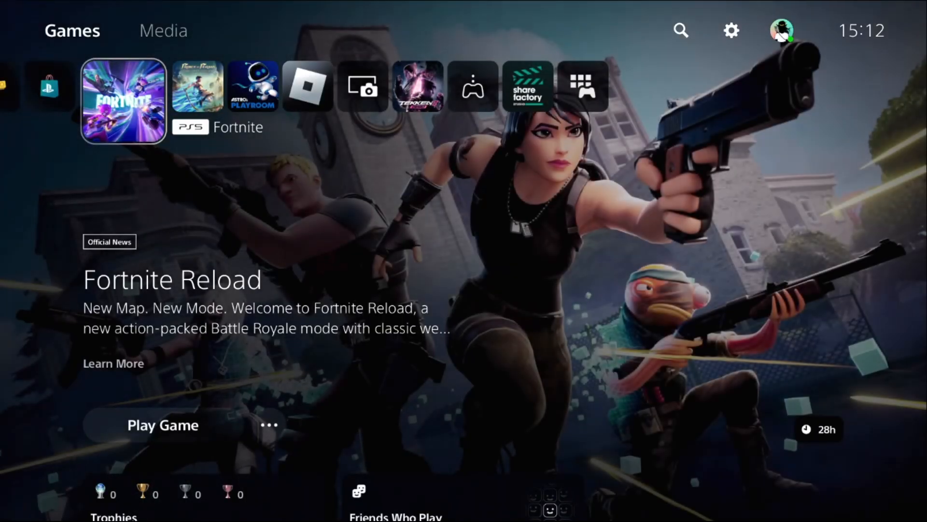